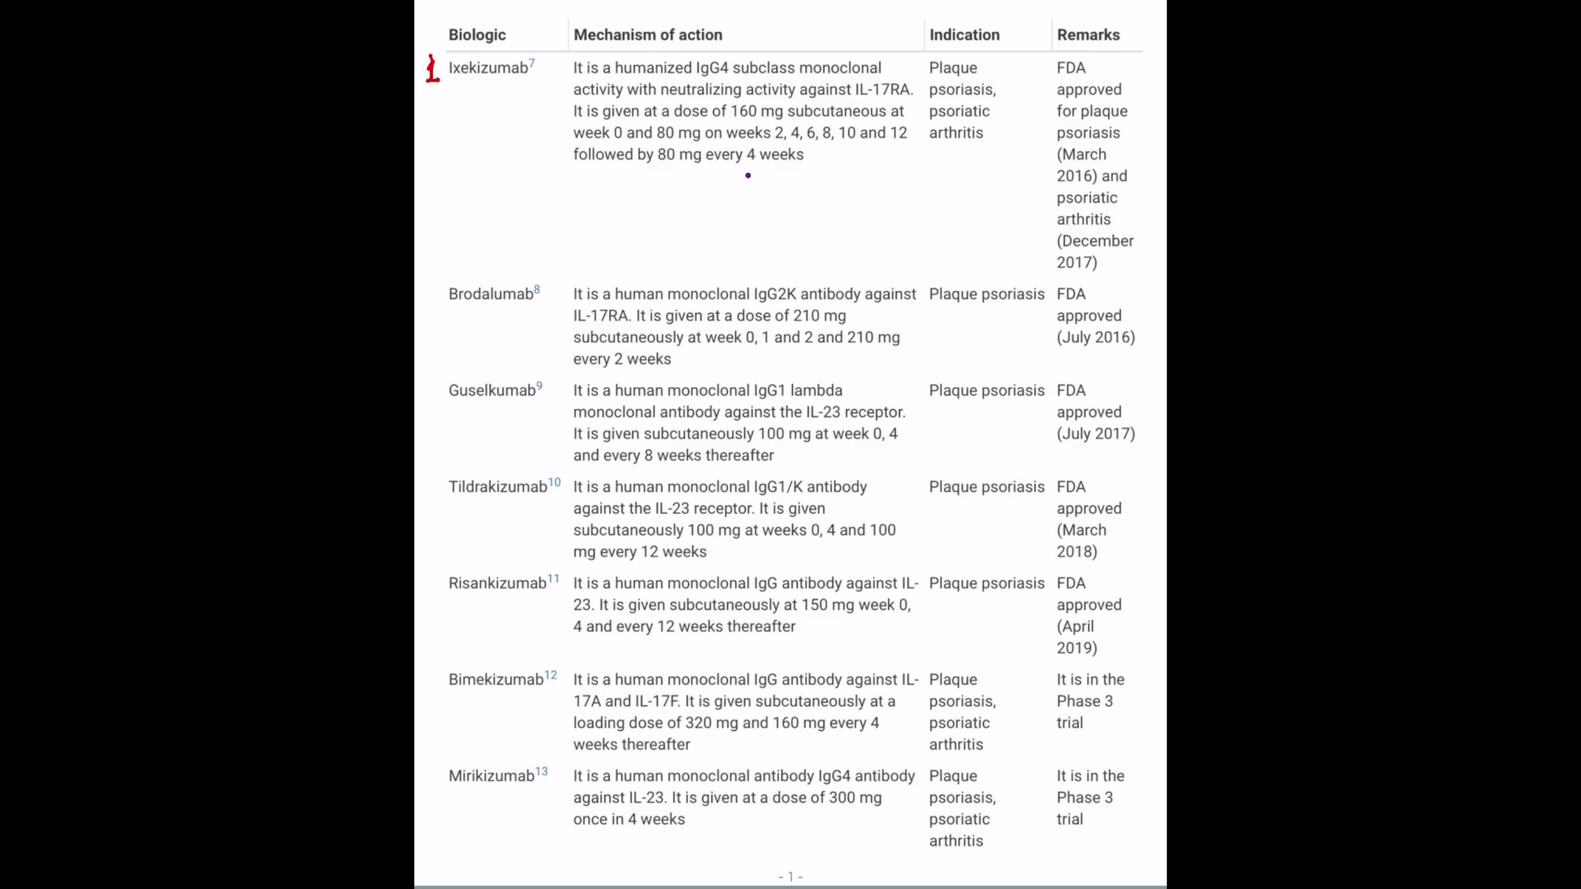
# - Underline Ixekizumab in red beside its red '1)' number
pyautogui.moveTo(458, 86); pyautogui.dragTo(549, 85)
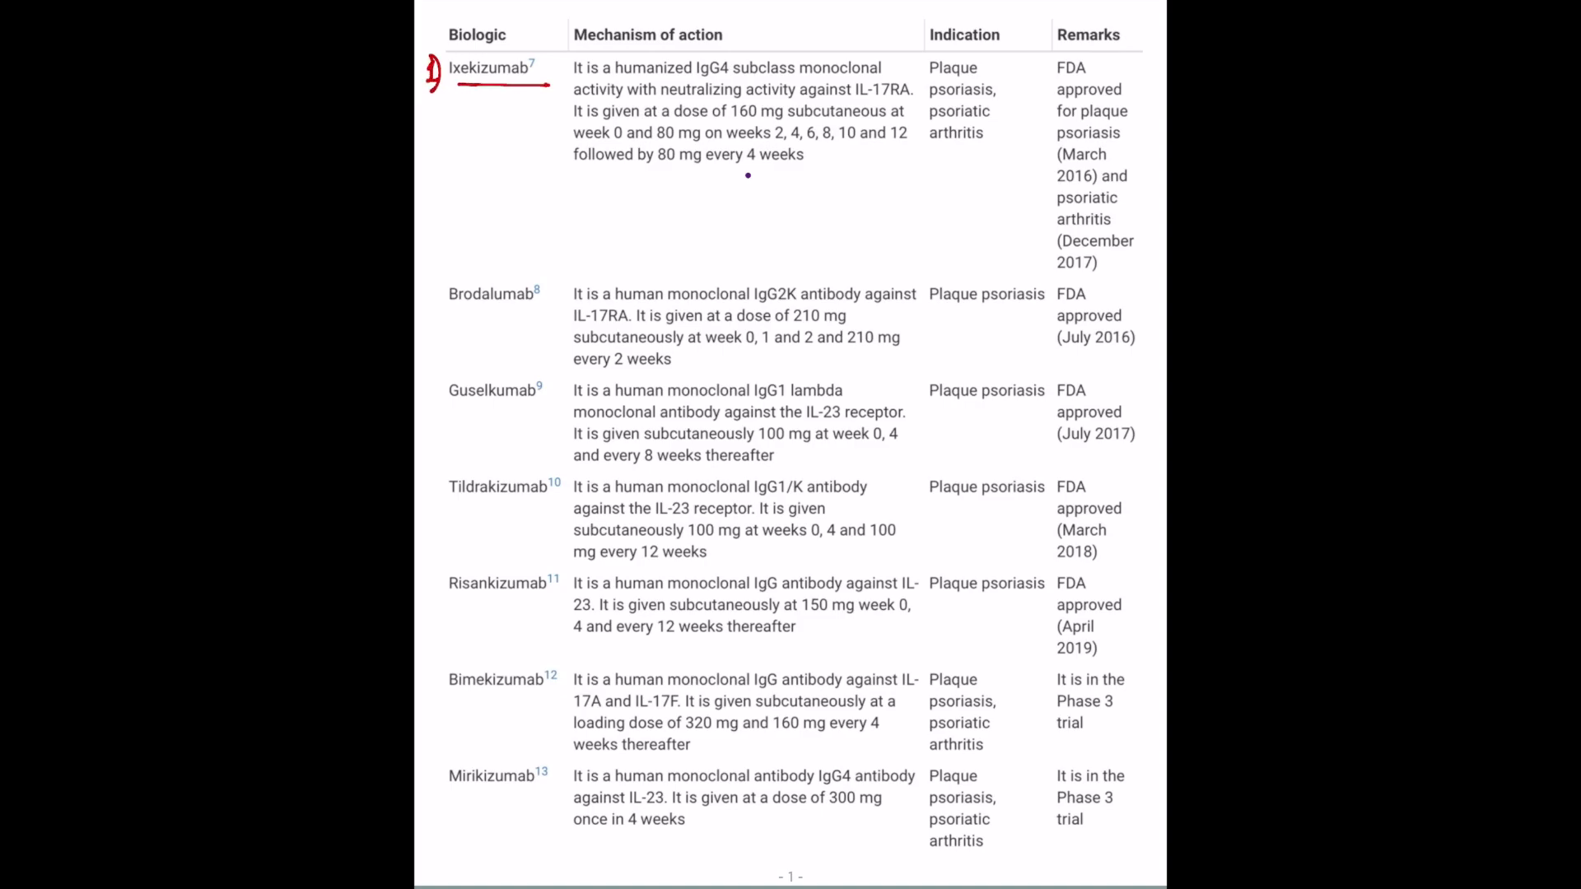